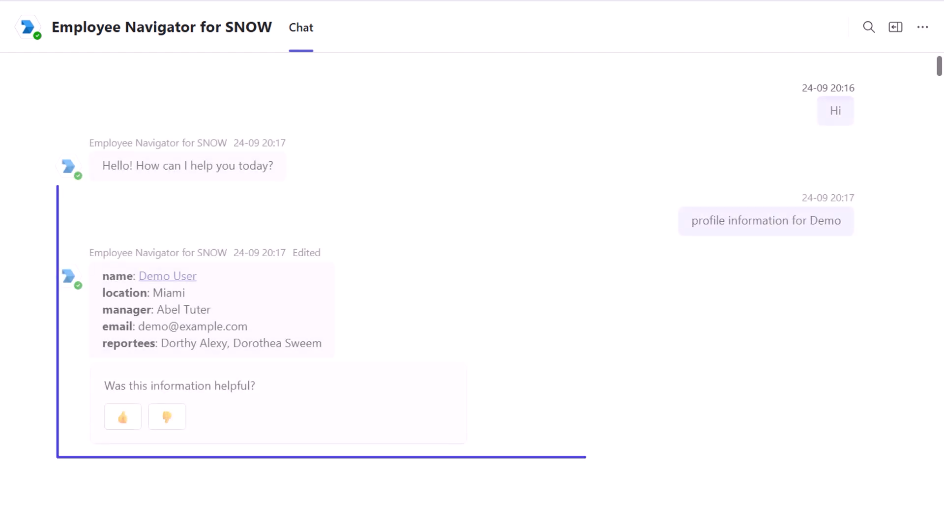
# Step: Review the Test Agent summary and advance to the Agent fleet step with sub-agents 1 and 2
pyautogui.scroll(-3)
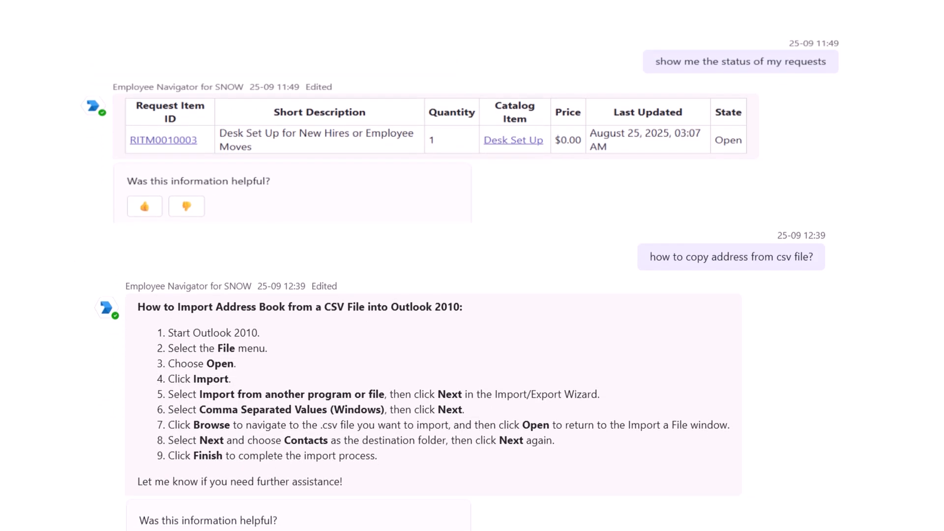
pyautogui.scroll(3)
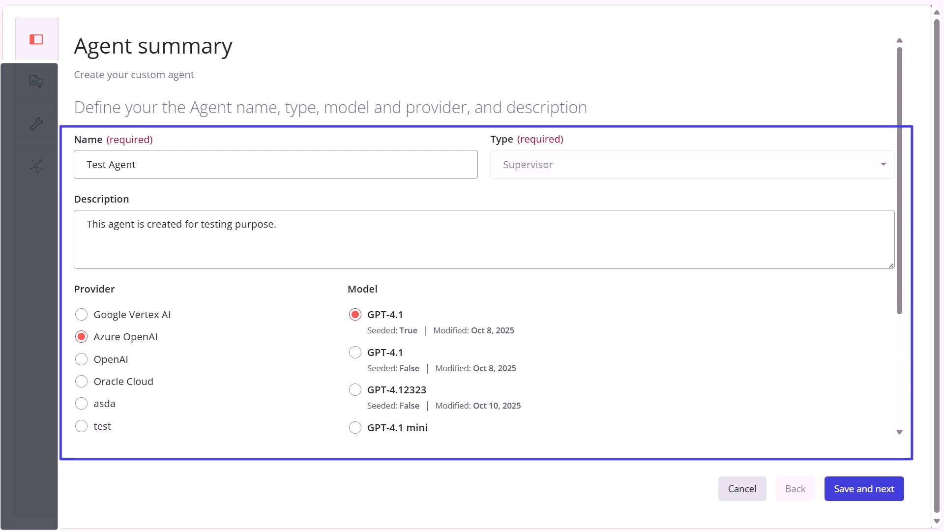
pyautogui.click(863, 489)
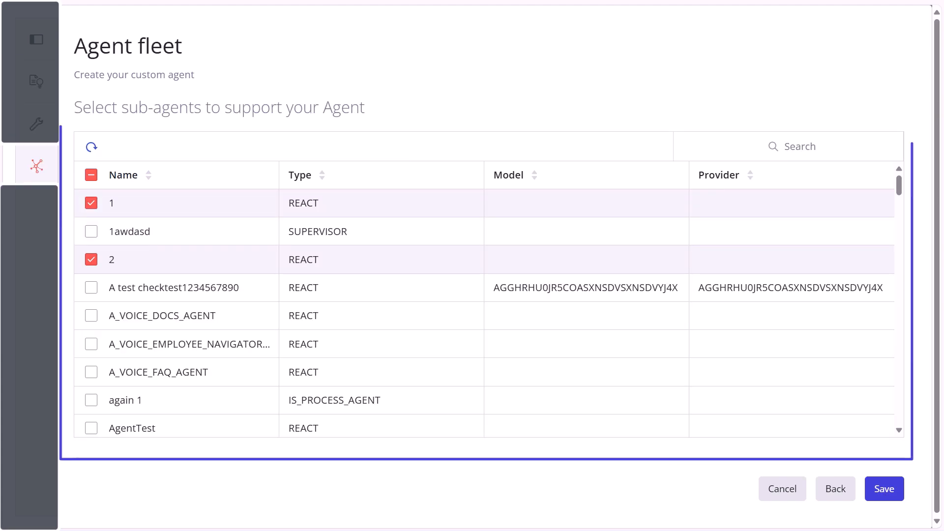
pyautogui.click(440, 24)
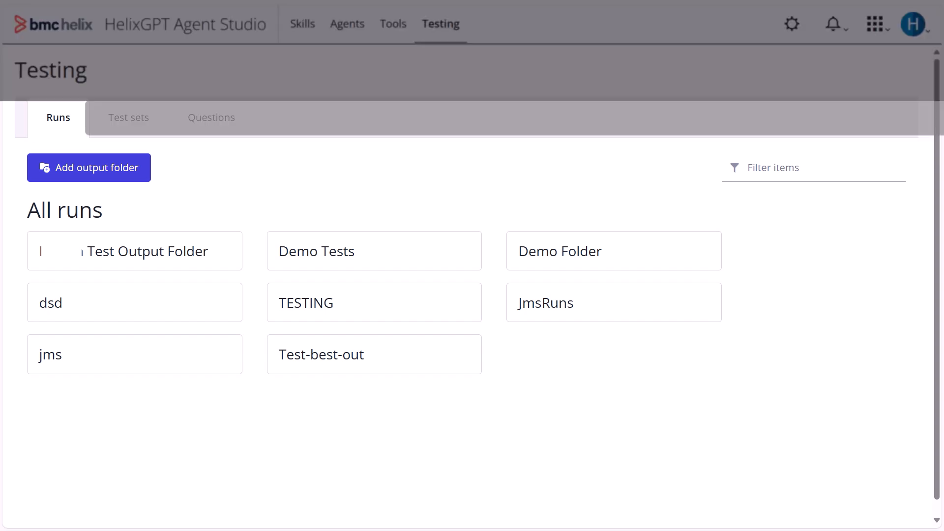
# Step: View the Testing page's Test sets list, then the Questions list of 19 questions with expected outputs
pyautogui.click(128, 117)
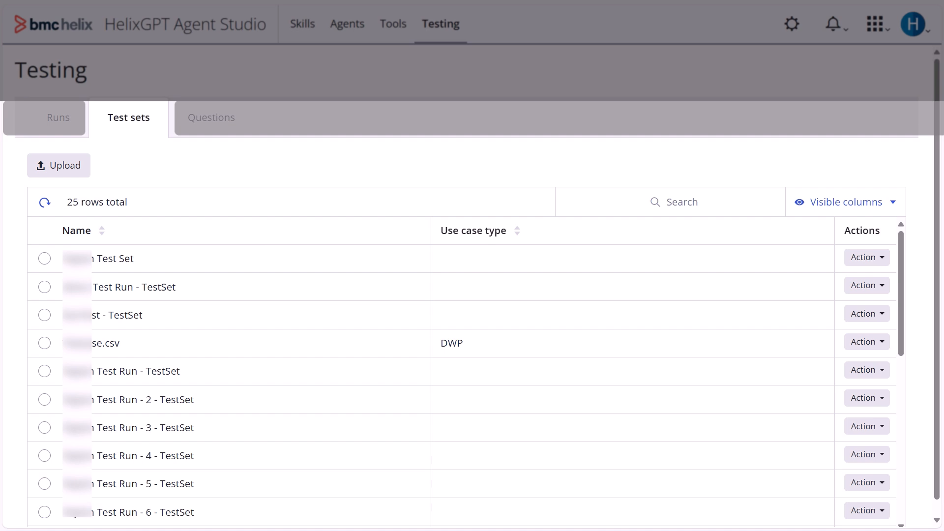
pyautogui.click(212, 117)
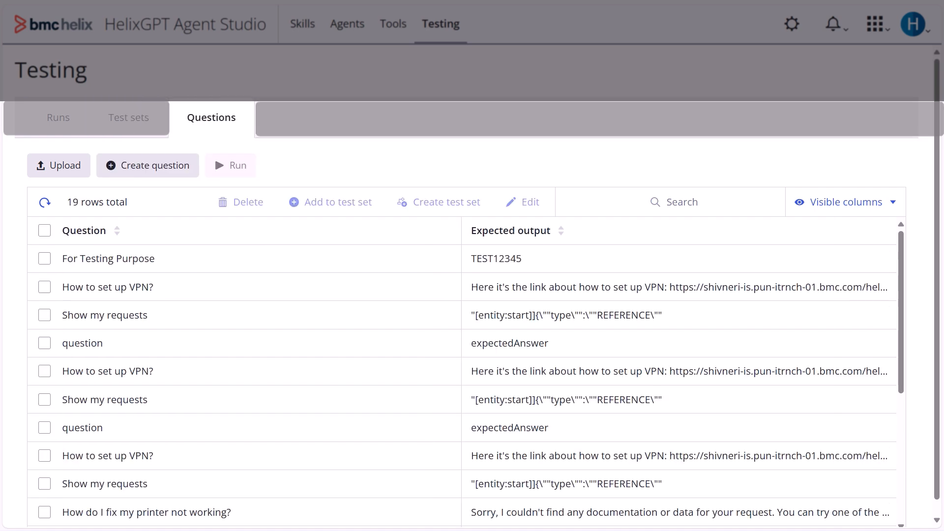